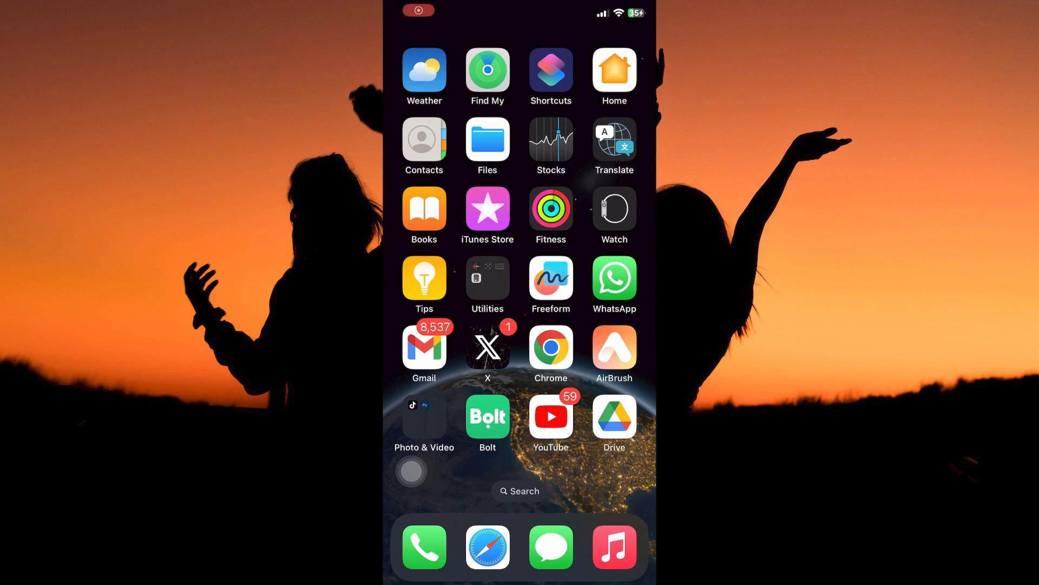
# Launch Gmail from the Home Screen and bring up the Google account menu.
pyautogui.click(424, 346)
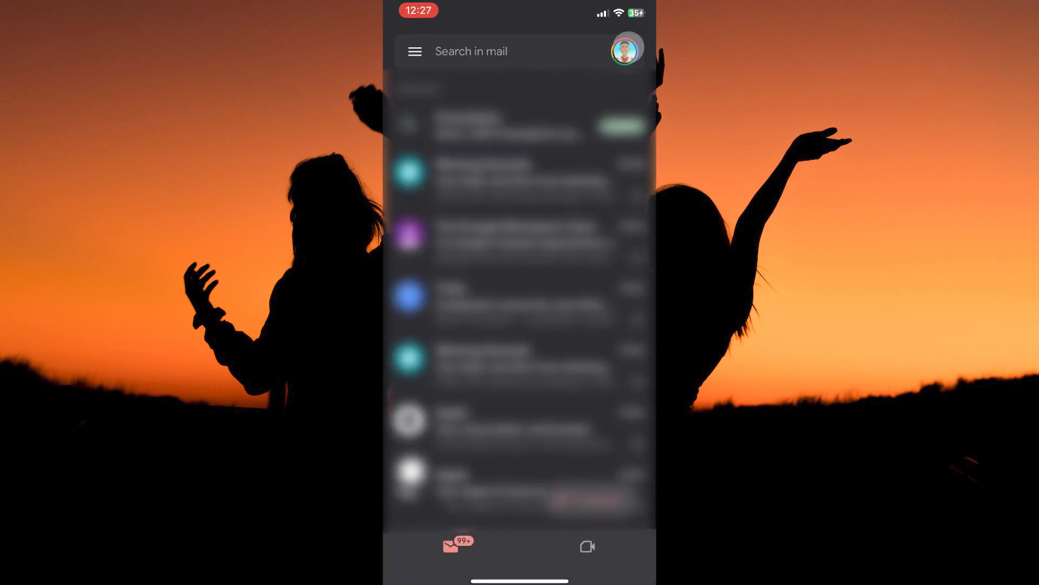
pyautogui.click(625, 47)
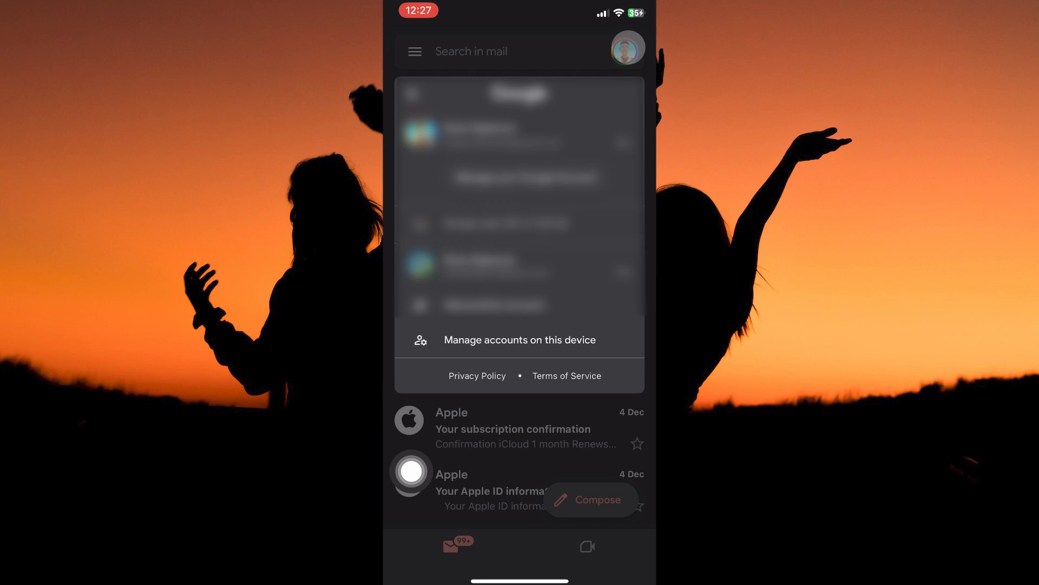
# Go to 'Manage accounts on this device' from the account panel.
pyautogui.click(519, 339)
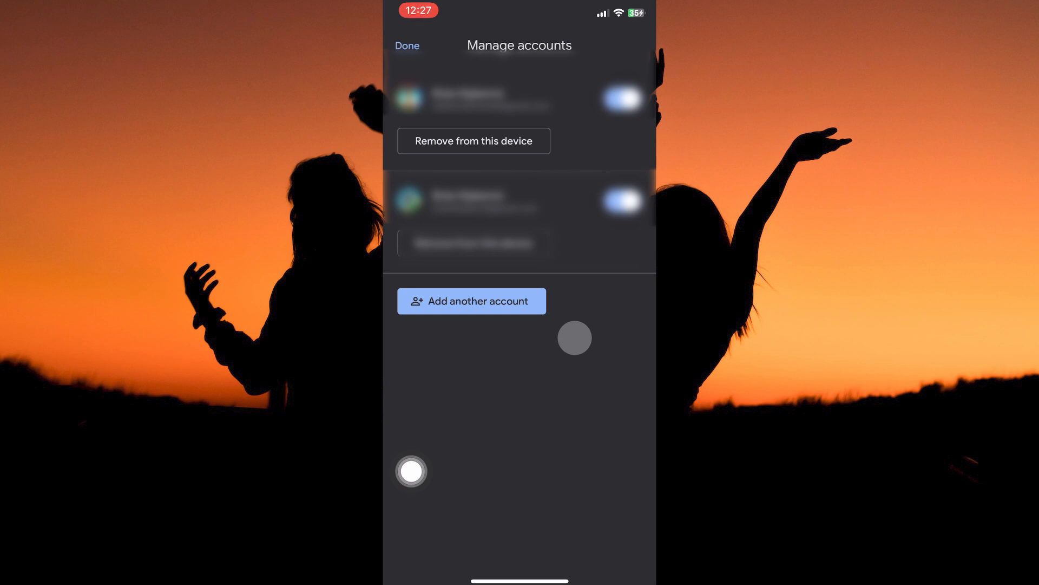
# Choose 'Remove from this device' under the first signed-in account.
pyautogui.click(473, 141)
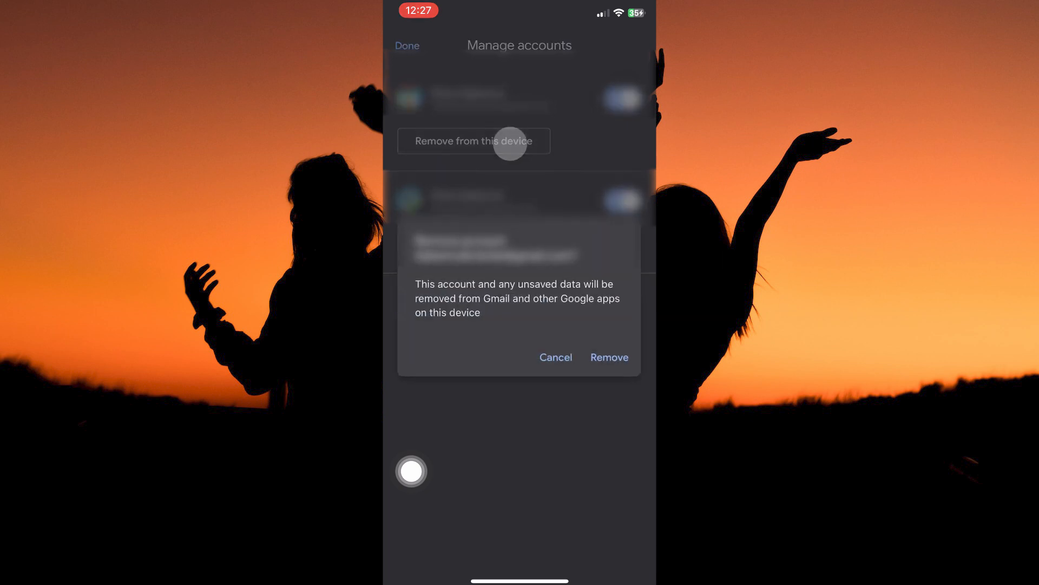